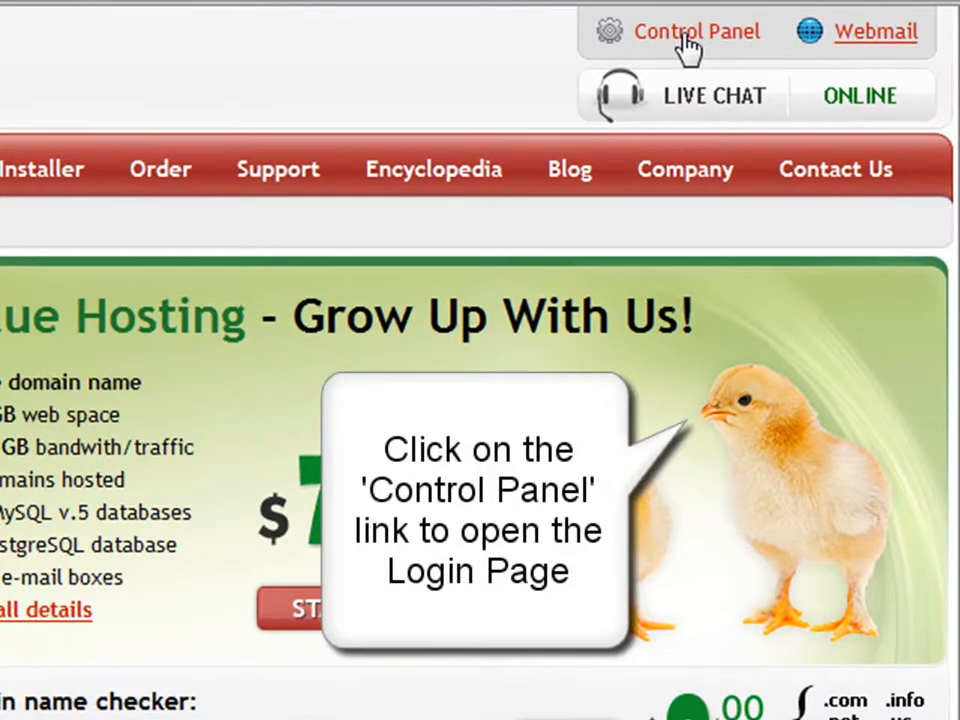
Step: Reach the Members Login page from the NTC Hosting homepage
{"action": "left_click", "coordinate": [696, 32]}
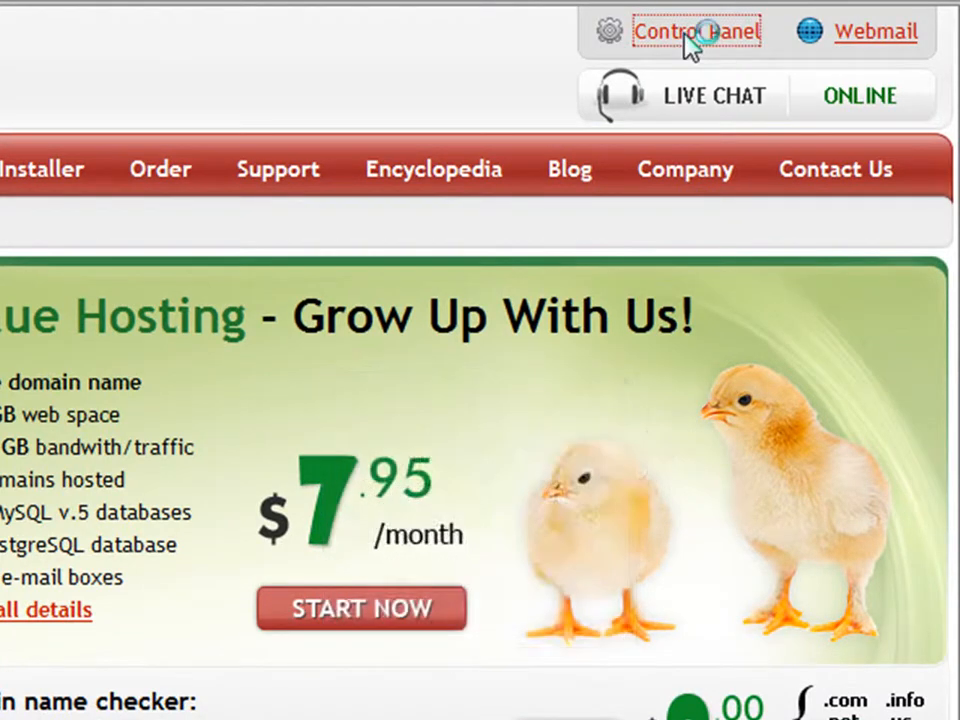
{"action": "left_click", "coordinate": [694, 32]}
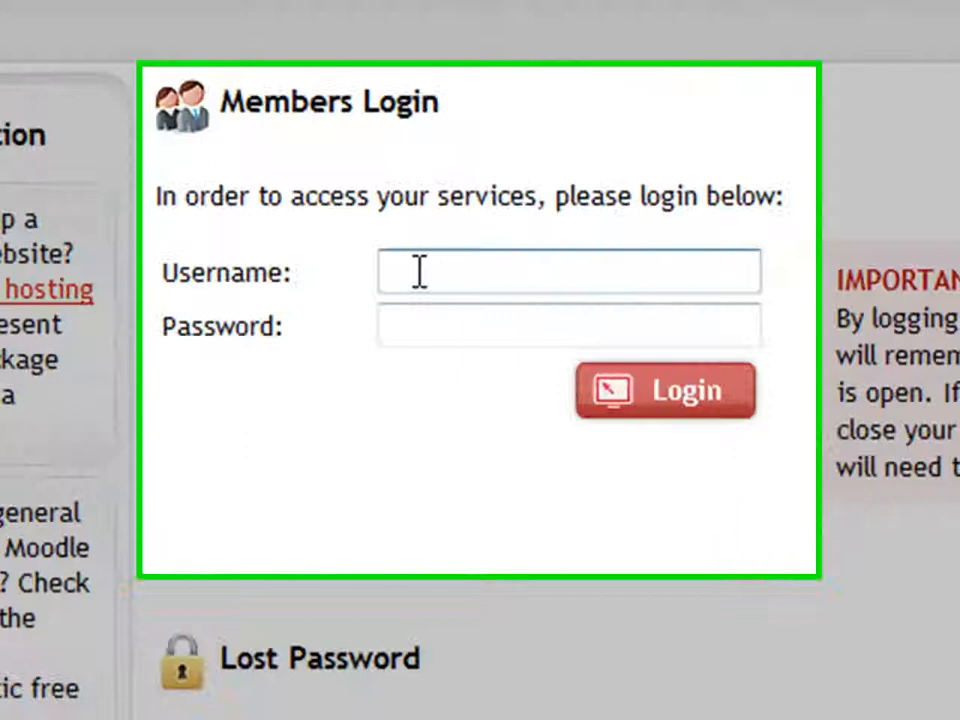
Step: Enter the account username 'mes' and password in the login form and submit it
{"action": "type", "text": "mesterbol"}
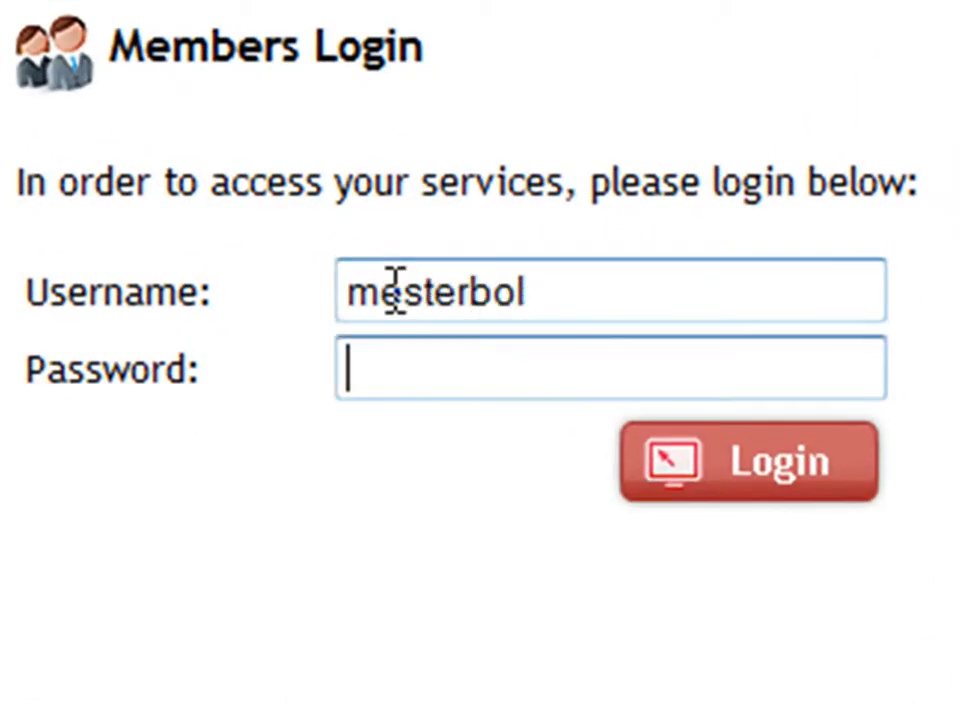
{"action": "type", "text": "•"}
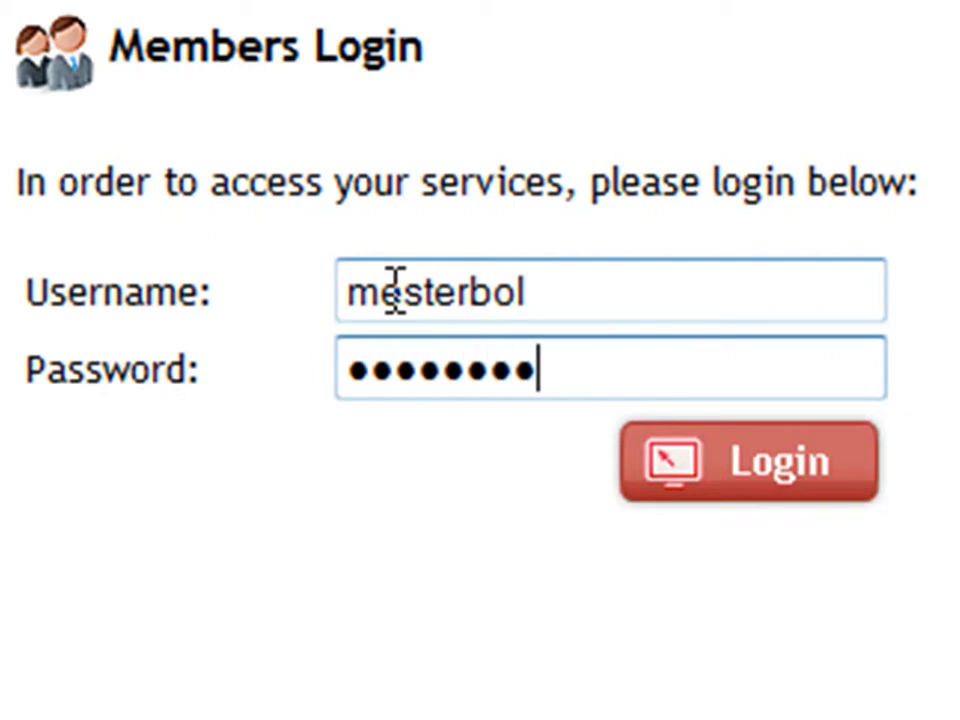
{"action": "type", "text": "•"}
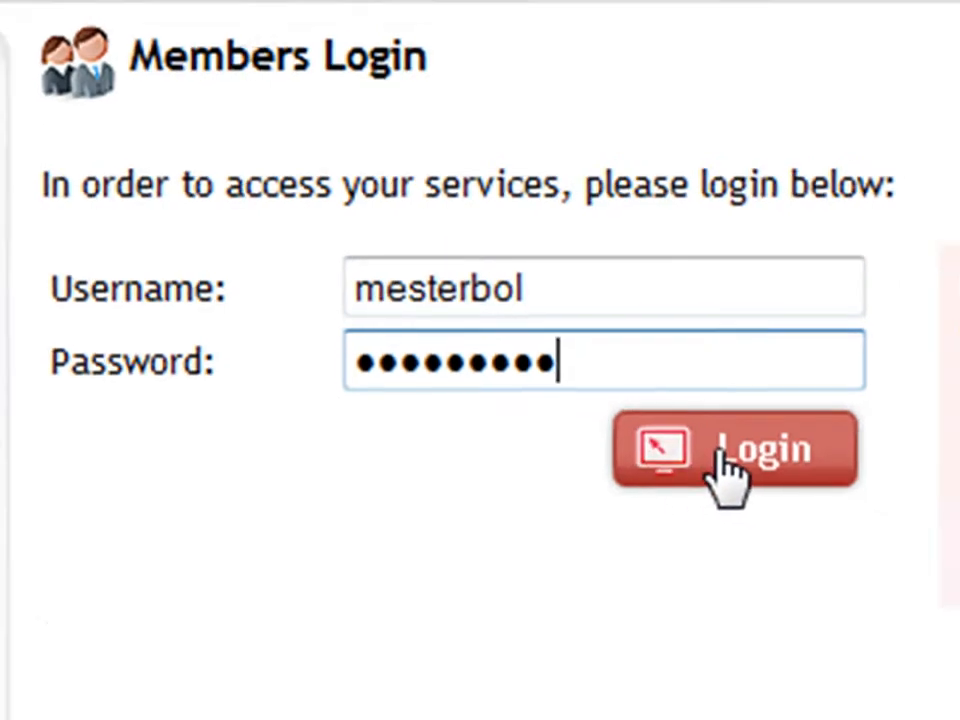
{"action": "left_click", "coordinate": [736, 448]}
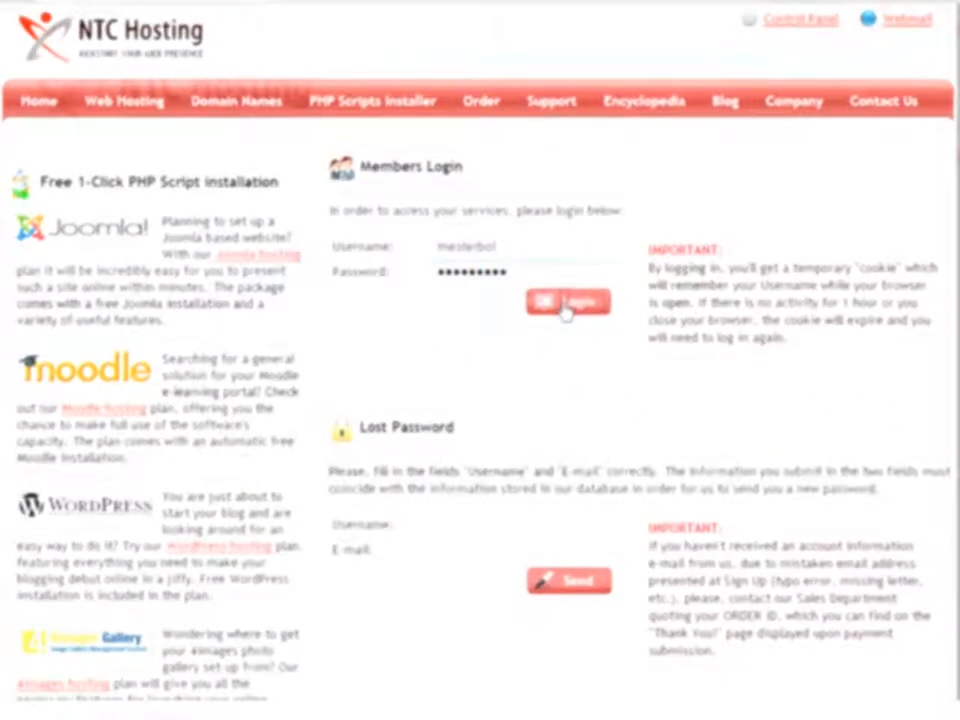
Step: Complete sign-in and reach the SSH Access section under Site Management
{"action": "left_click", "coordinate": [568, 302]}
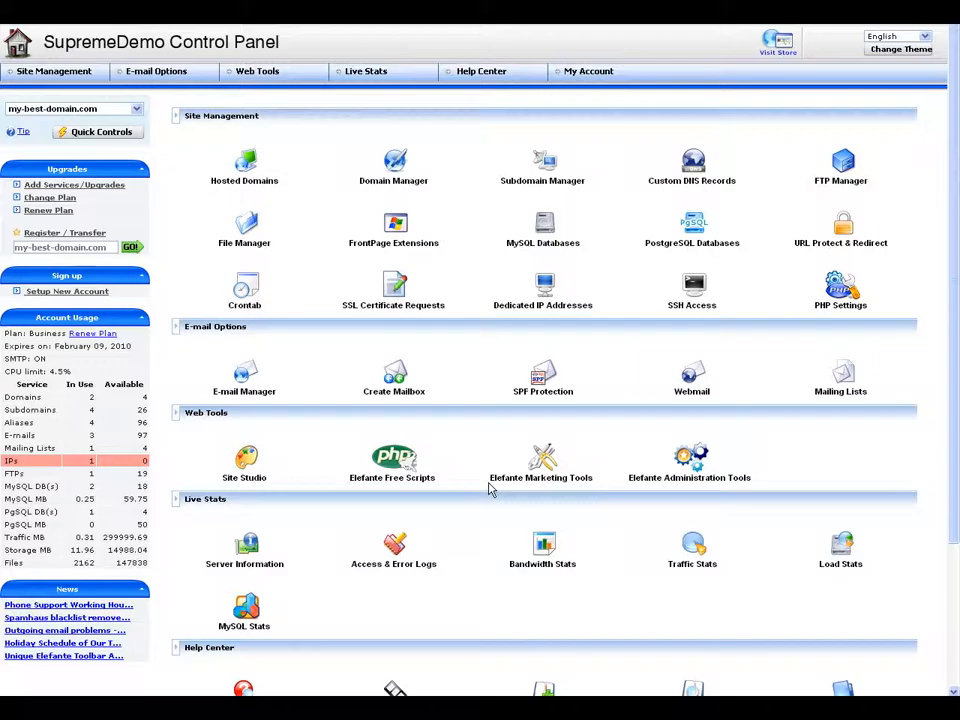
{"action": "mouse_move", "coordinate": [492, 374]}
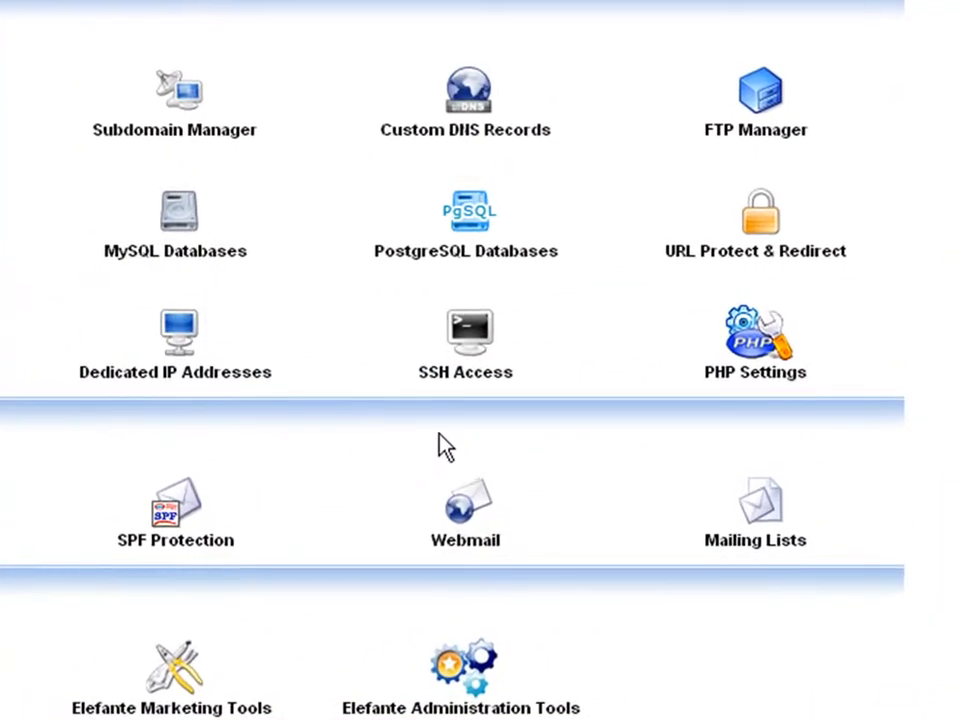
{"action": "mouse_move", "coordinate": [464, 384]}
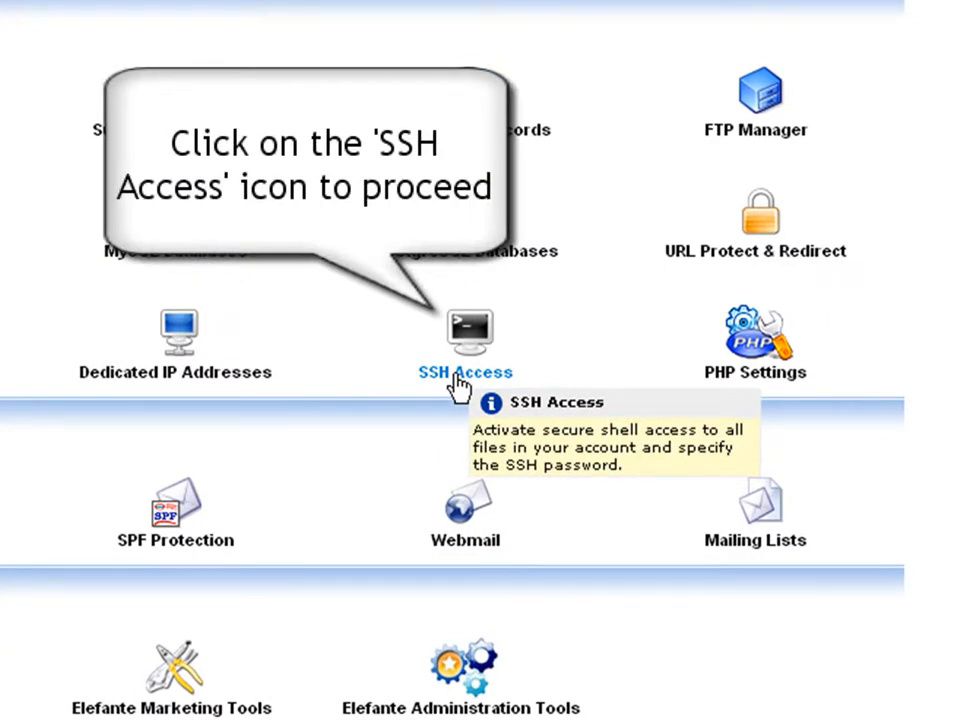
{"action": "left_click", "coordinate": [464, 336]}
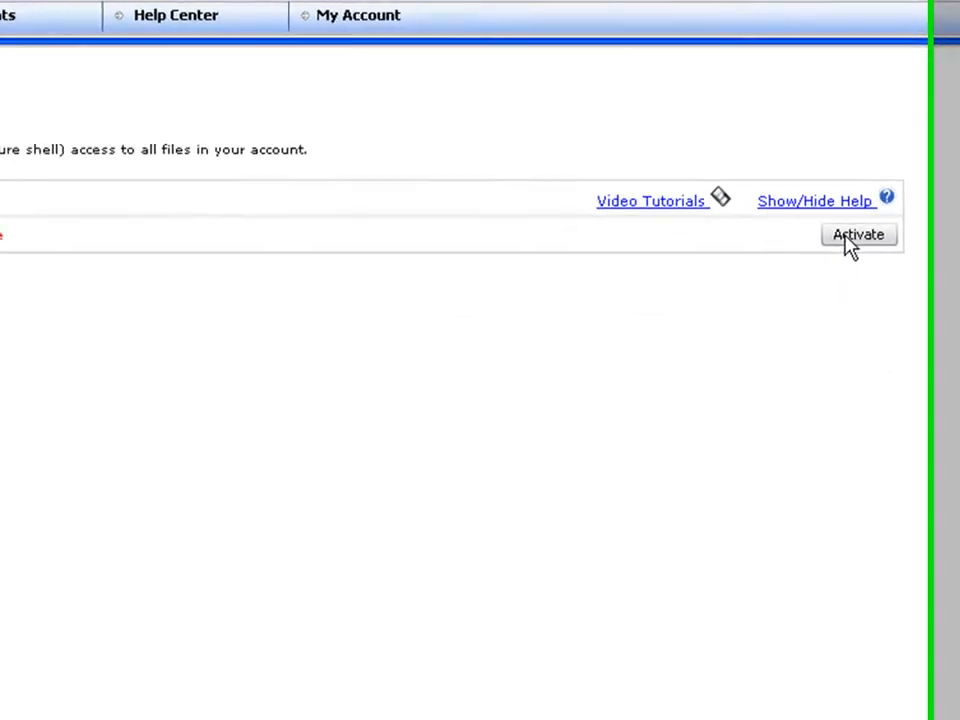
Step: Activate SSH so the status reads Active with the SSH username and host shown
{"action": "left_click", "coordinate": [856, 234]}
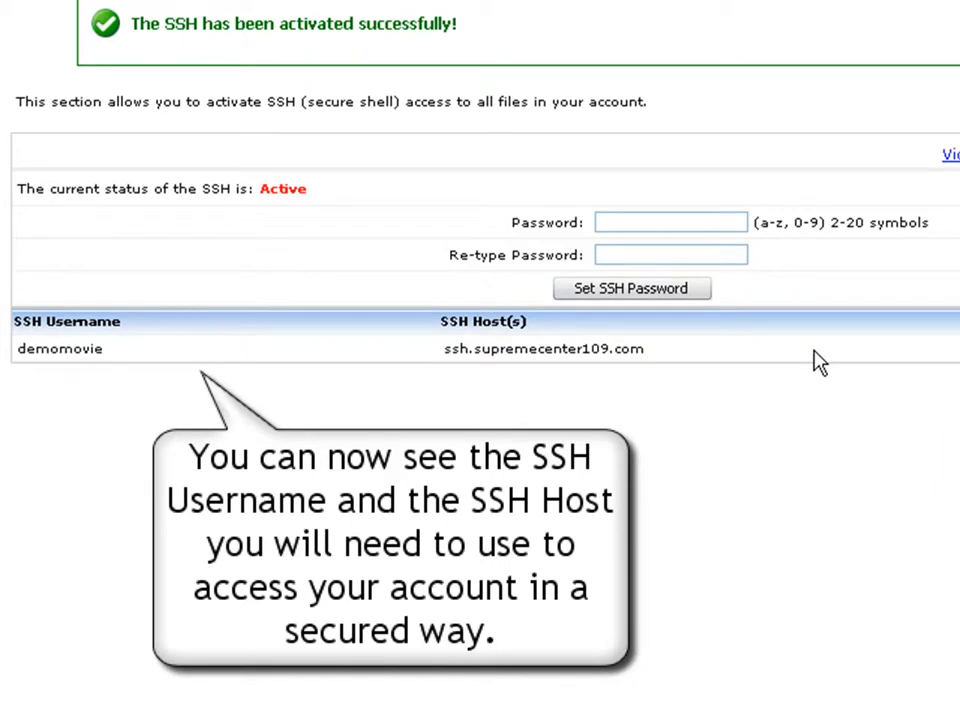
{"action": "mouse_move", "coordinate": [780, 316]}
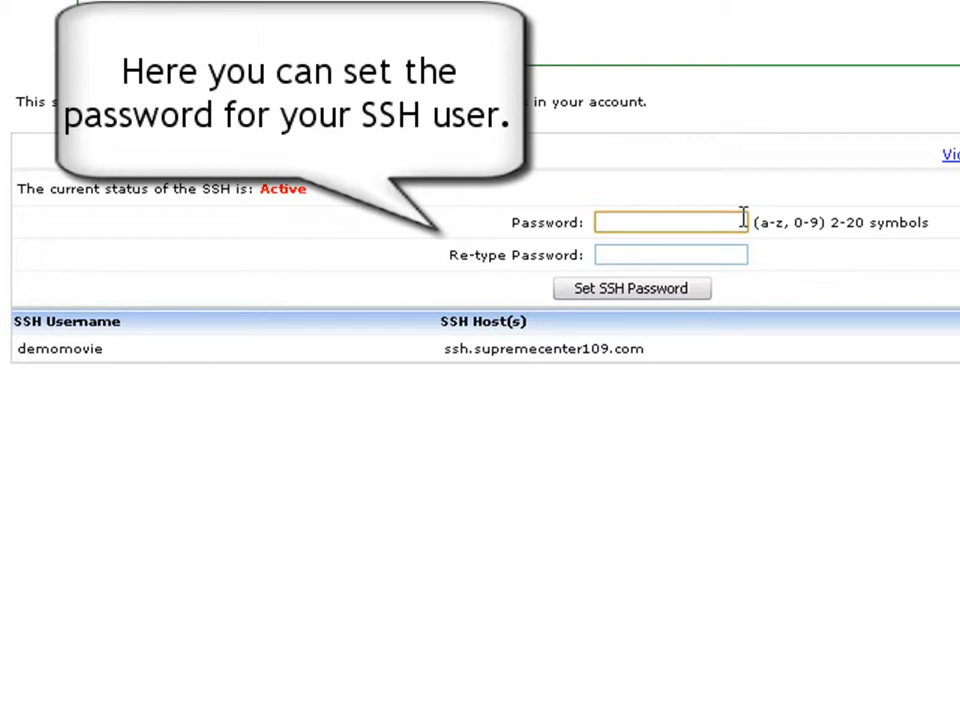
Step: Enter and re-type the new SSH password, then save it as changed successfully
{"action": "type", "text": "•"}
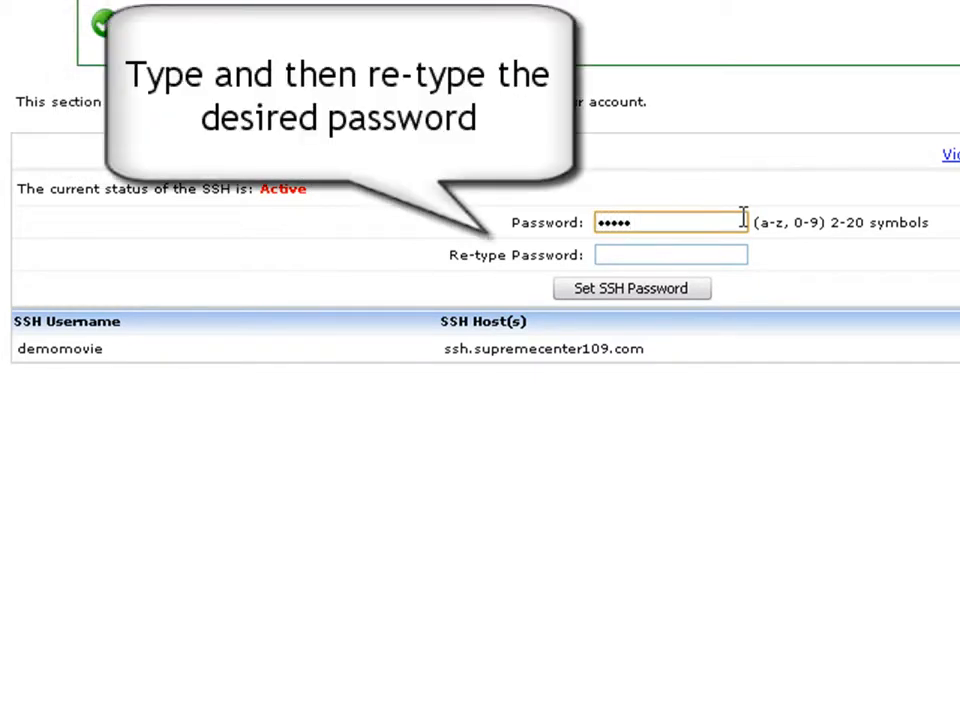
{"action": "left_click", "coordinate": [668, 256]}
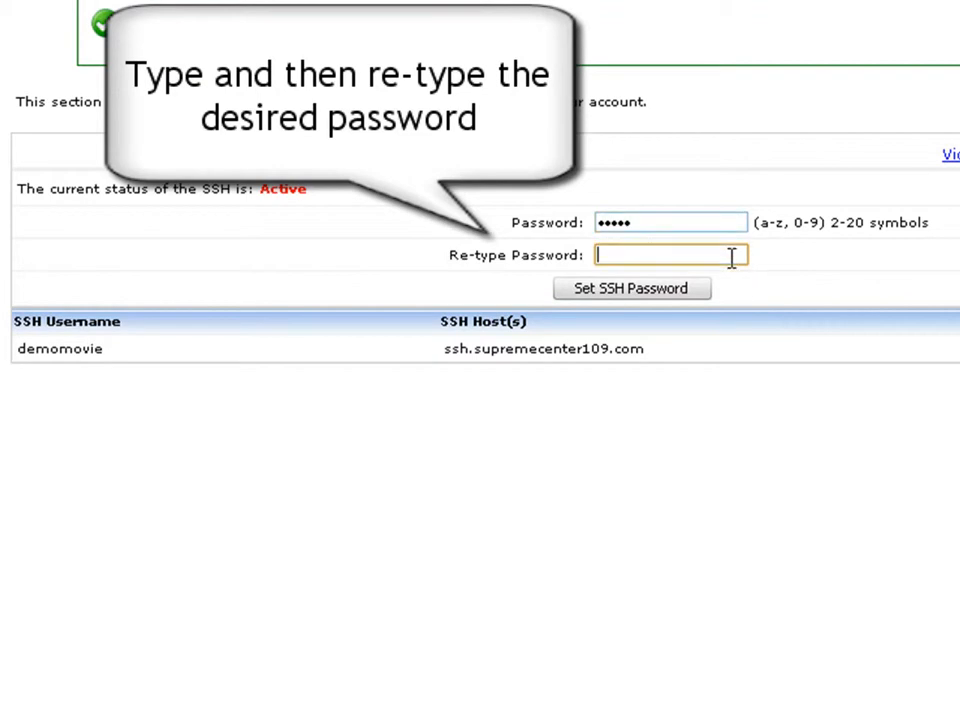
{"action": "type", "text": "••"}
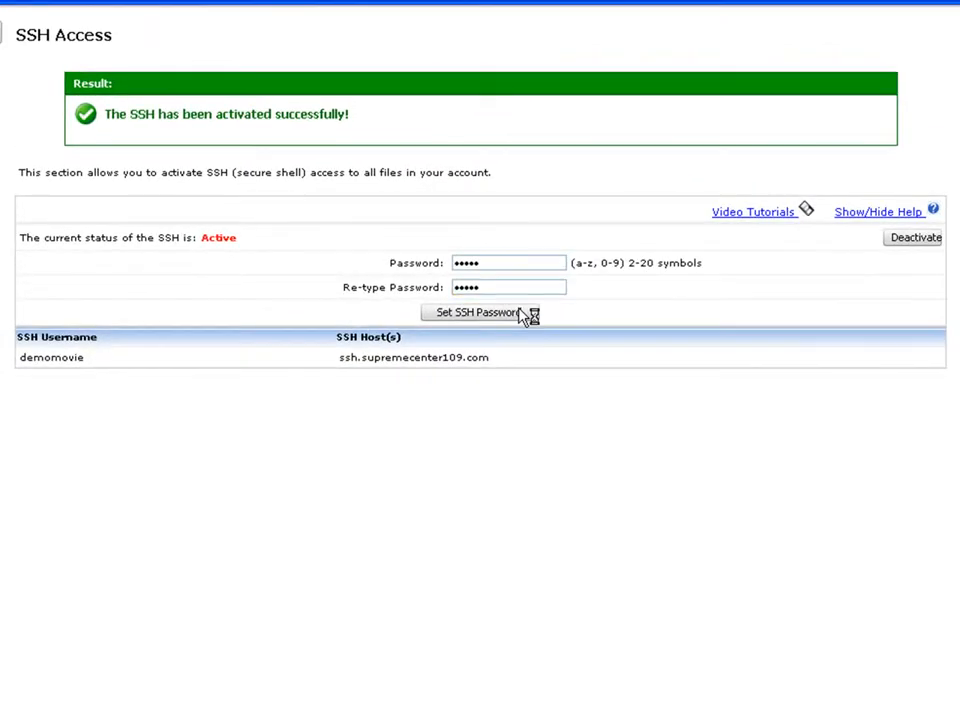
{"action": "left_click", "coordinate": [474, 312]}
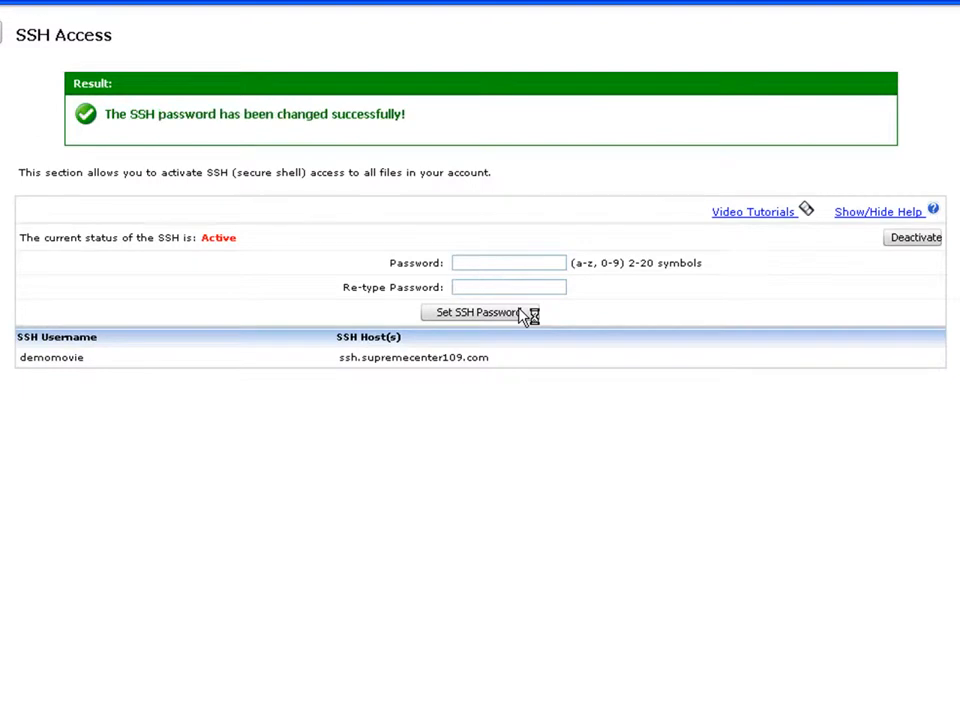